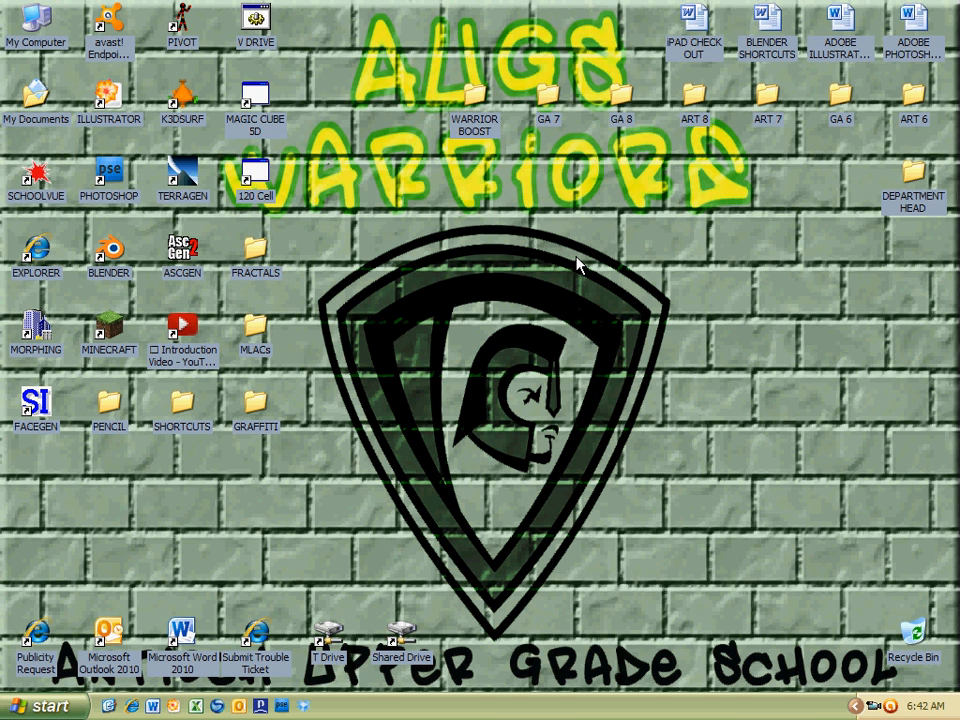
mouse_move(438, 205)
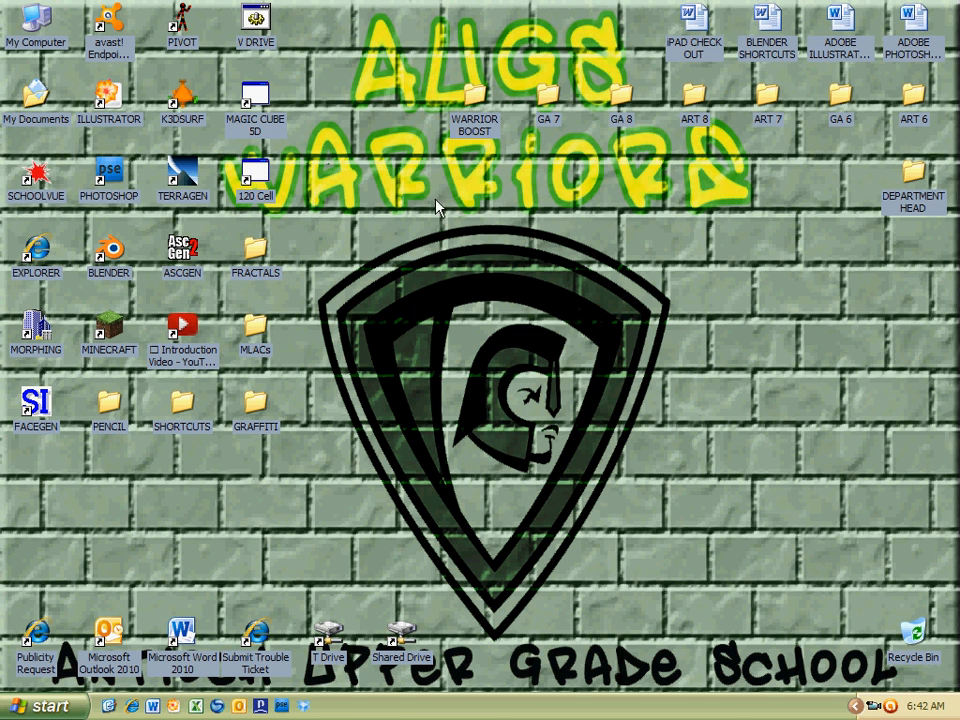
Go through My Computer to the students' V: drive and open the ~~GRAPHIC ARTS folder
left_click(36, 28)
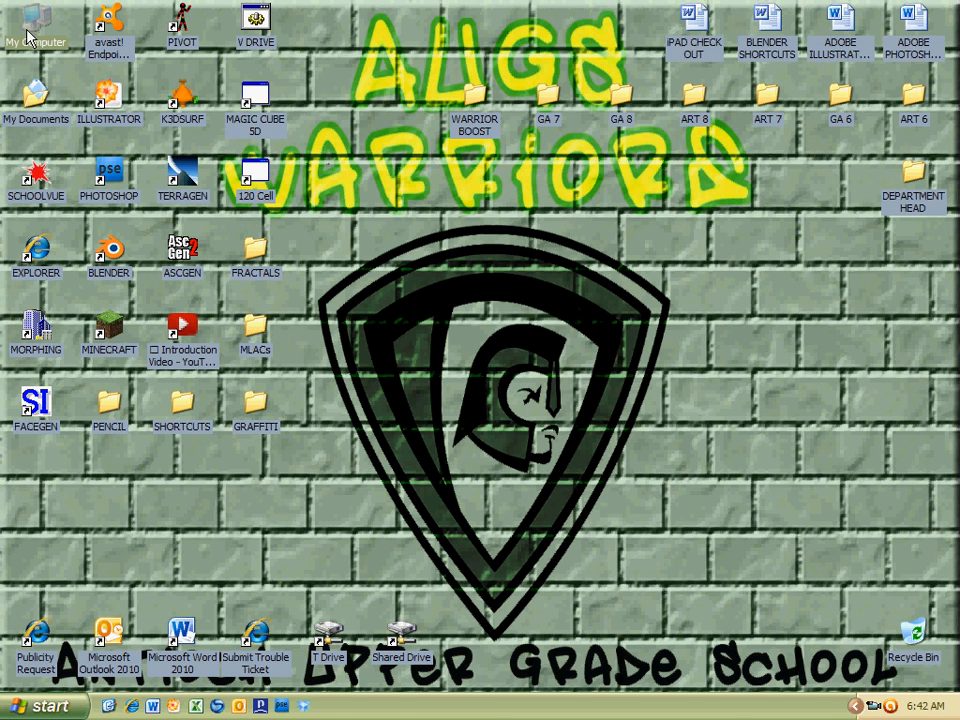
double_click(36, 22)
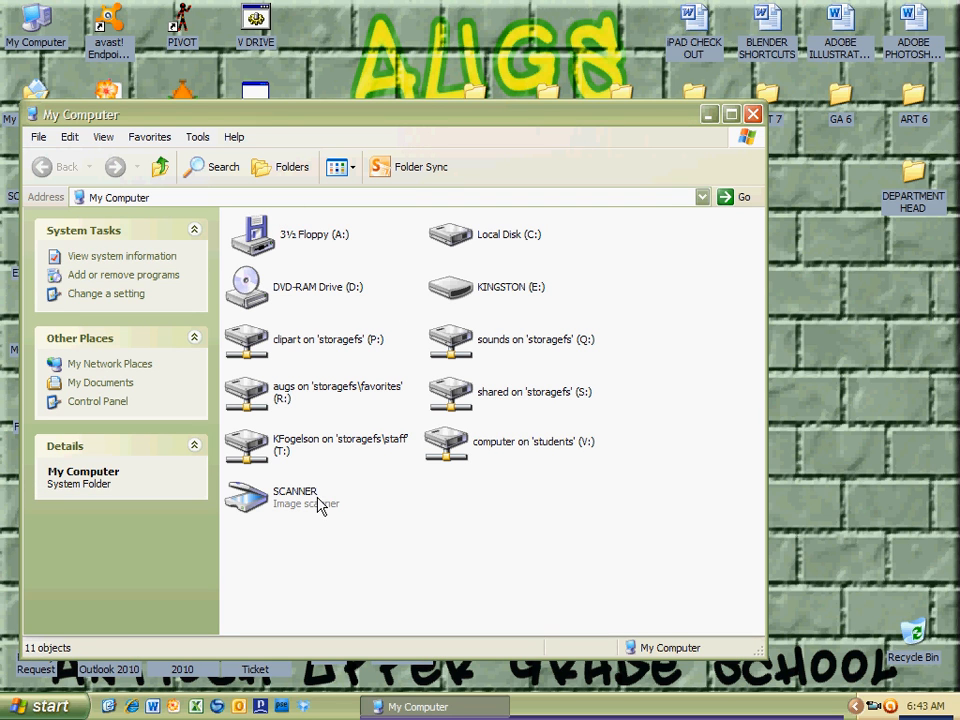
mouse_move(445, 445)
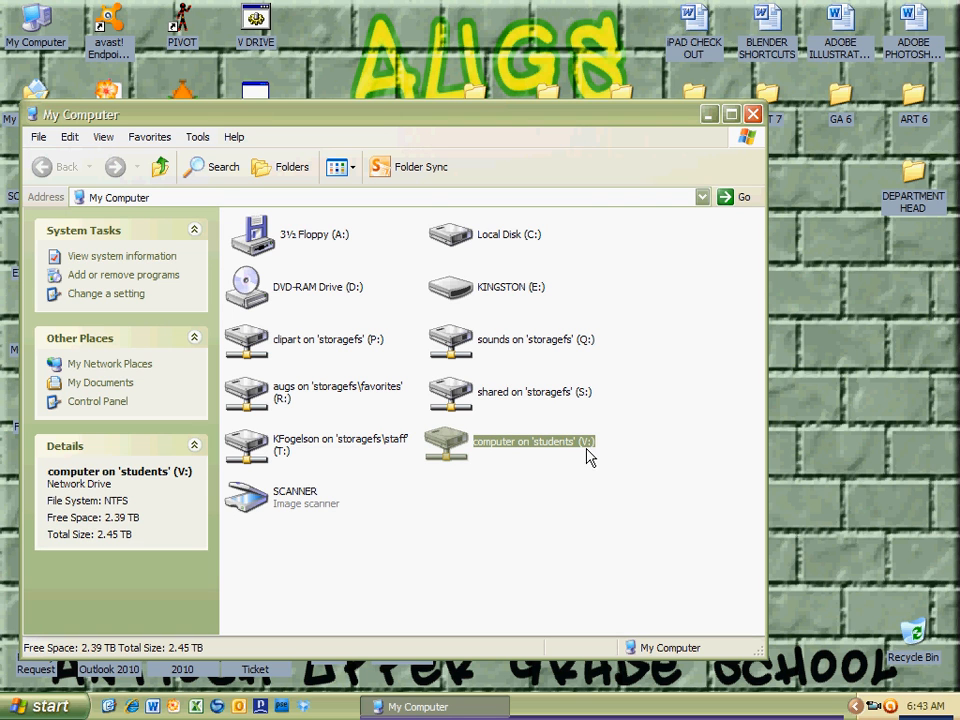
double_click(532, 441)
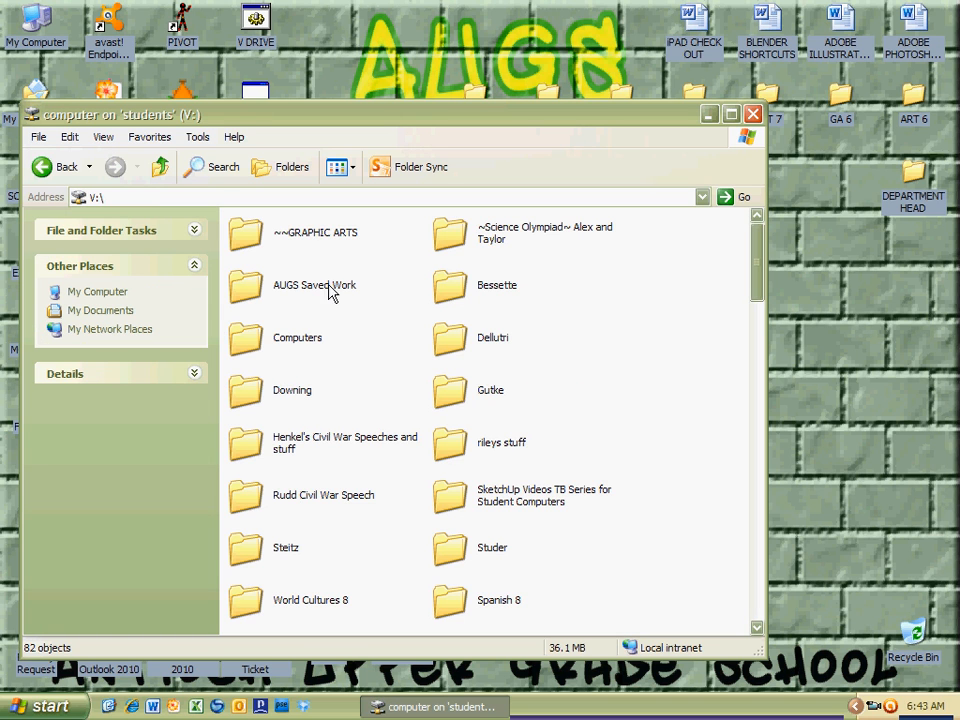
left_click(315, 232)
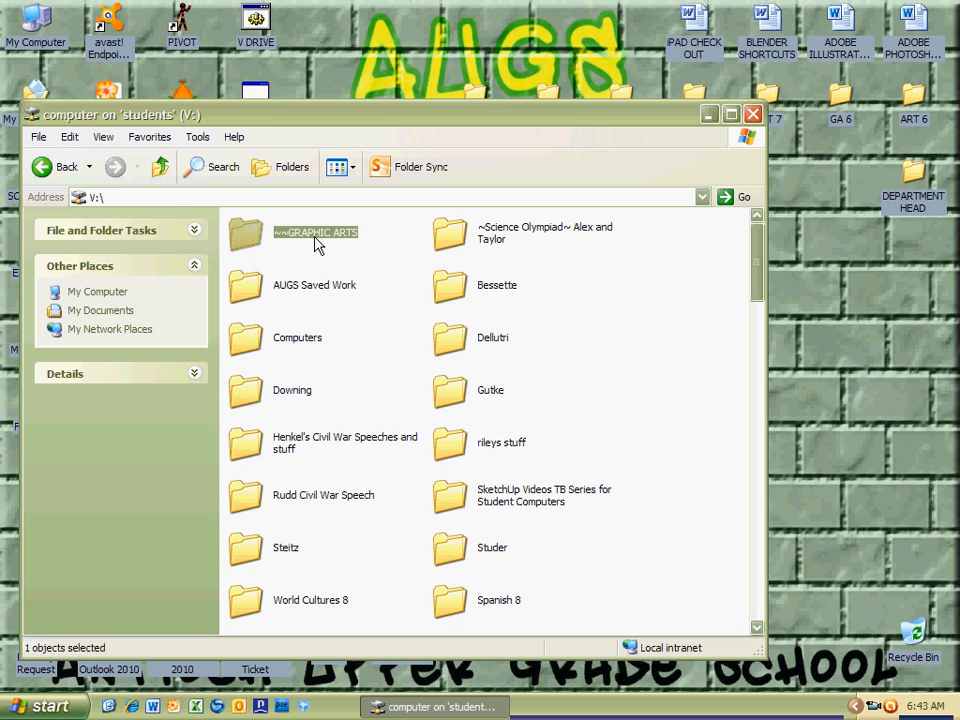
double_click(314, 234)
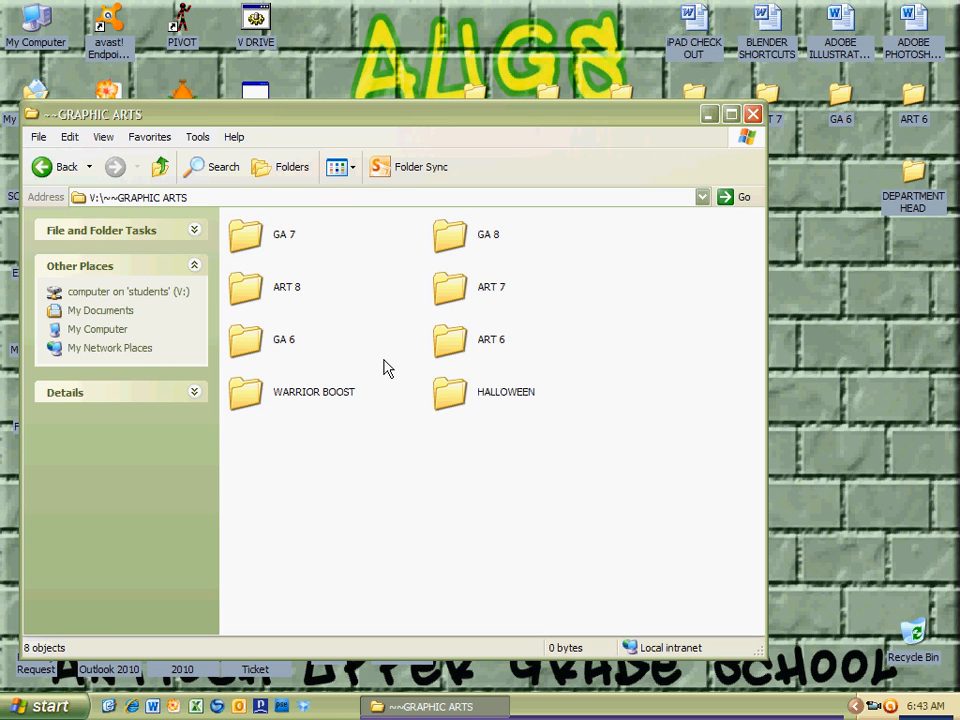
mouse_move(375, 357)
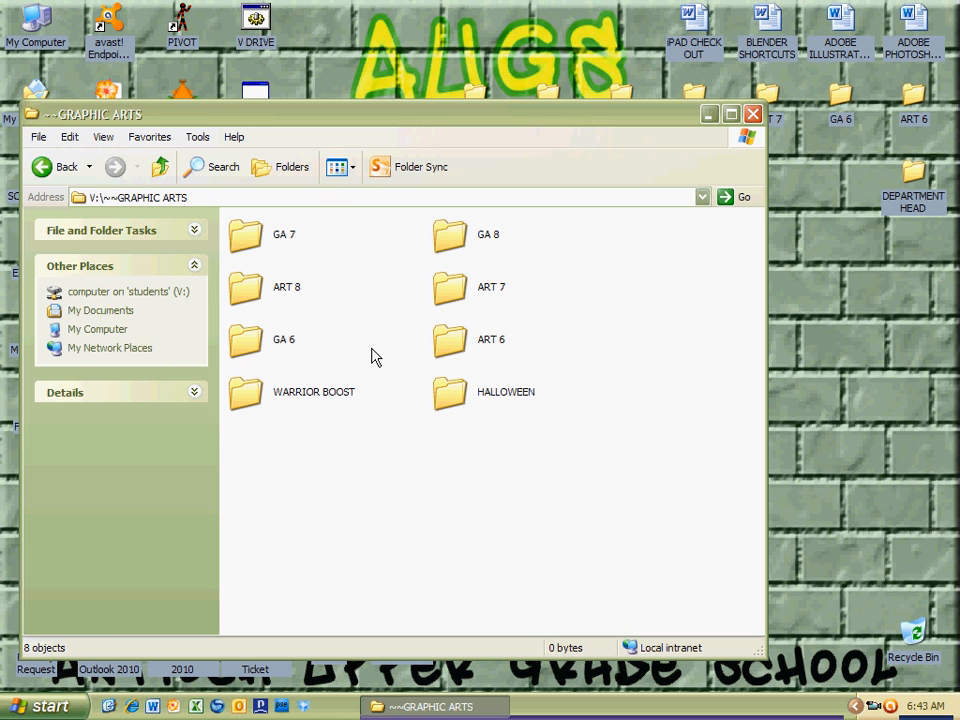
mouse_move(318, 305)
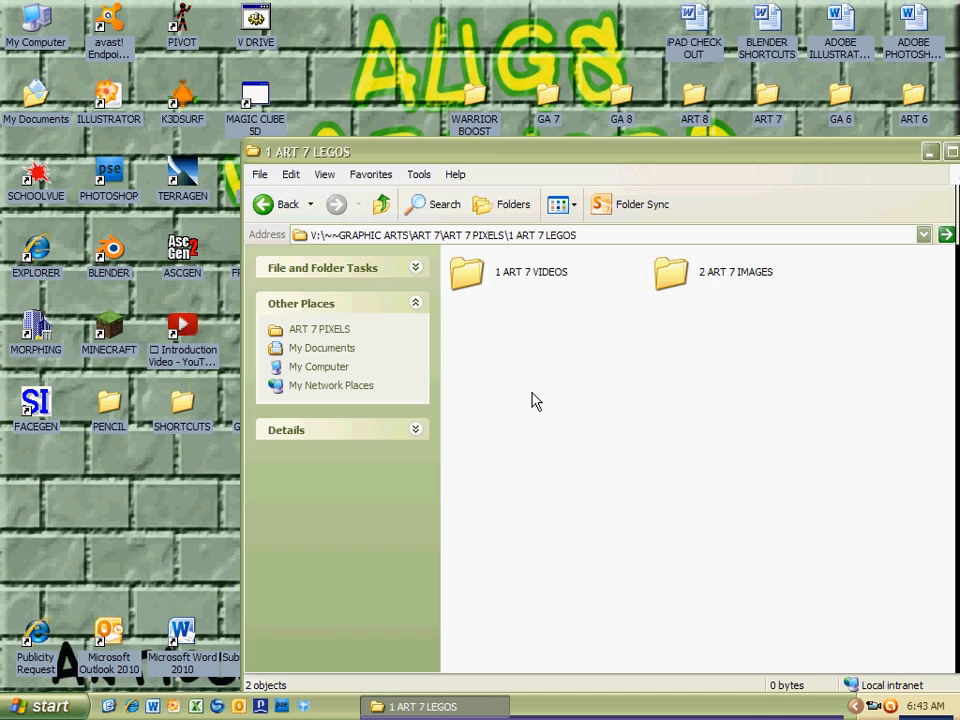
Open 2 ART 7 IMAGES and select the MLB Logo and WWF pictures
double_click(671, 271)
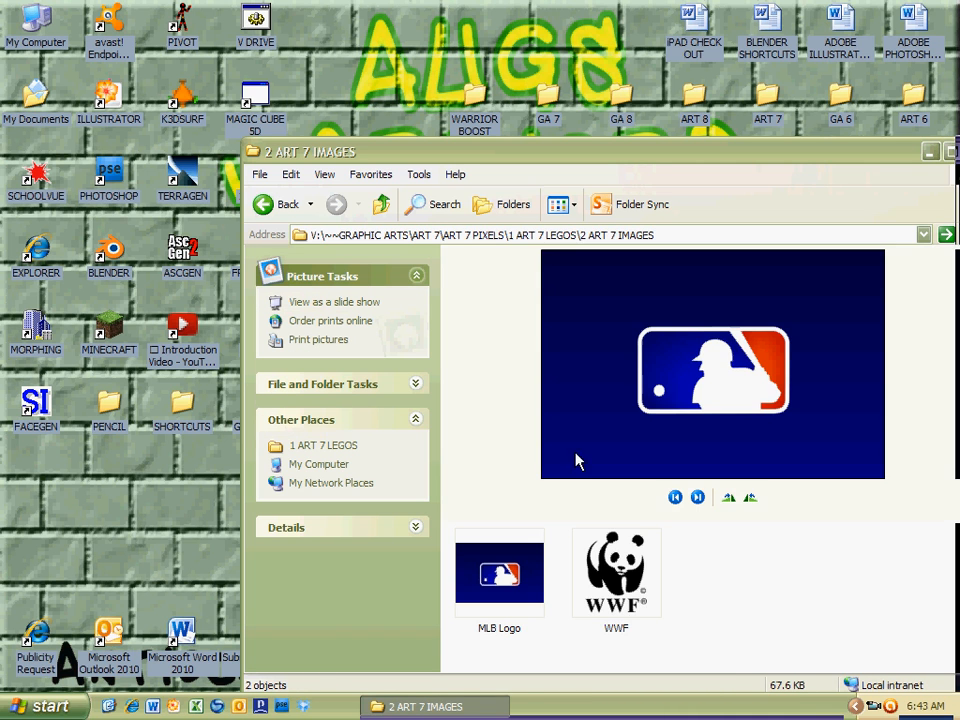
left_click(499, 573)
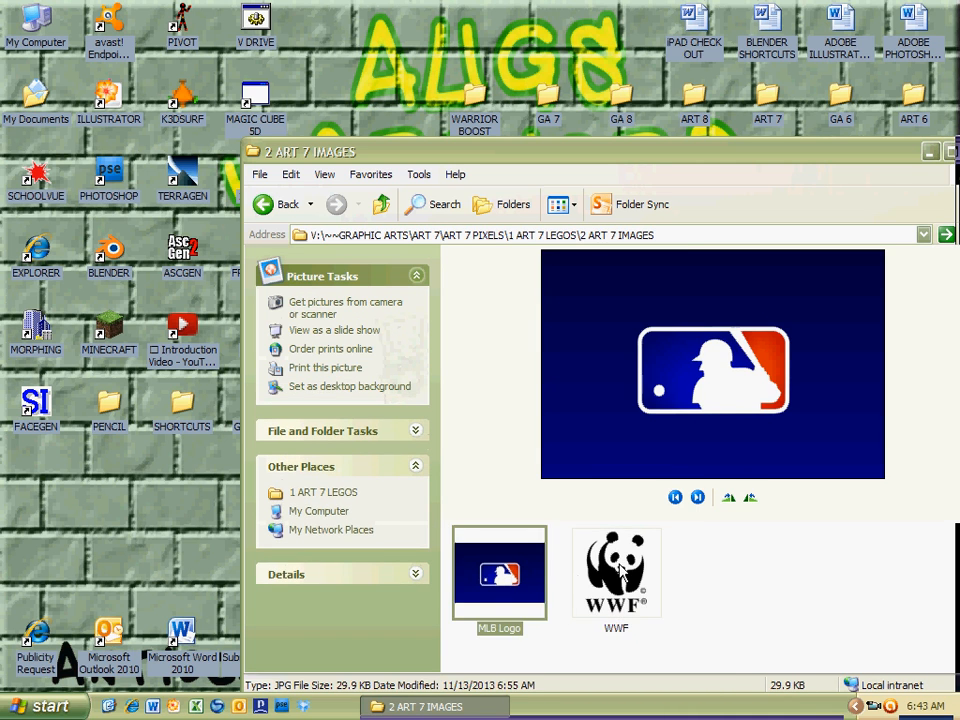
mouse_move(630, 437)
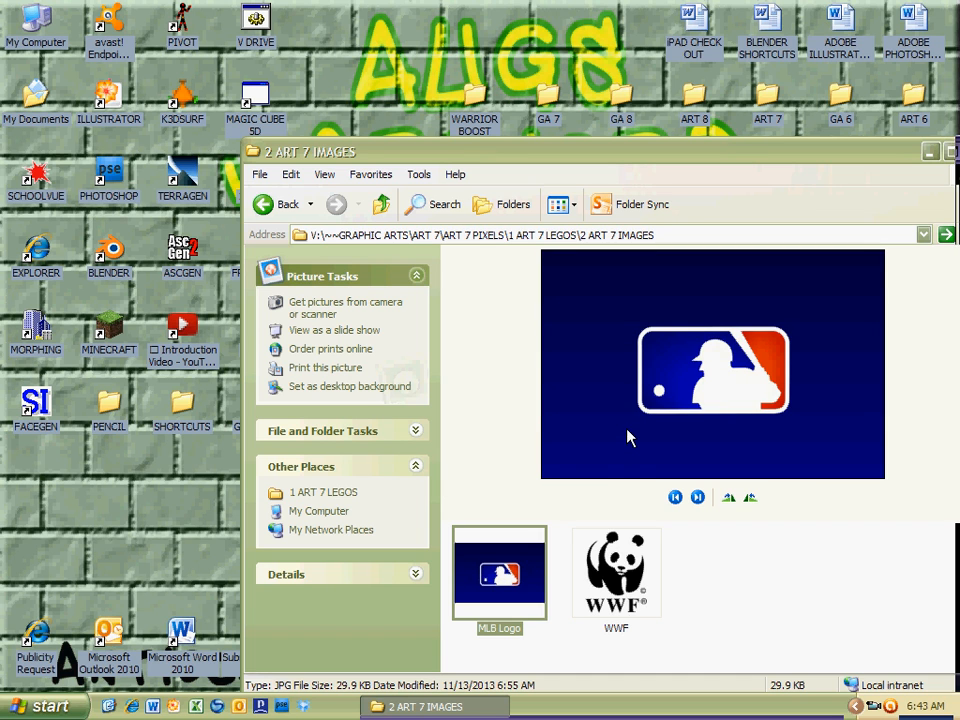
mouse_move(575, 372)
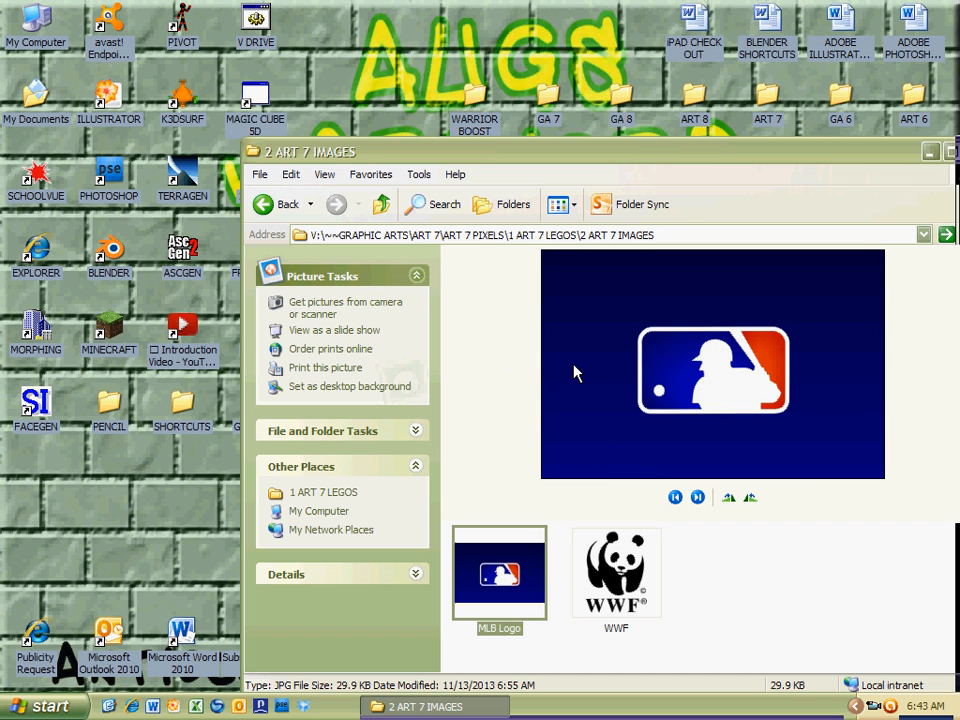
mouse_move(672, 405)
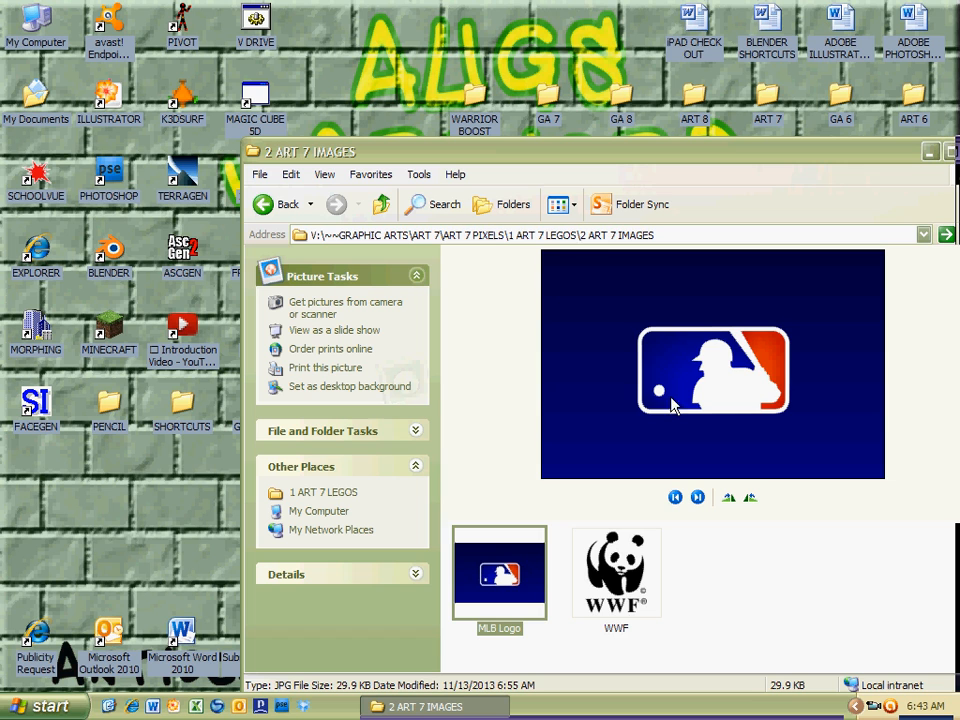
left_click(616, 572)
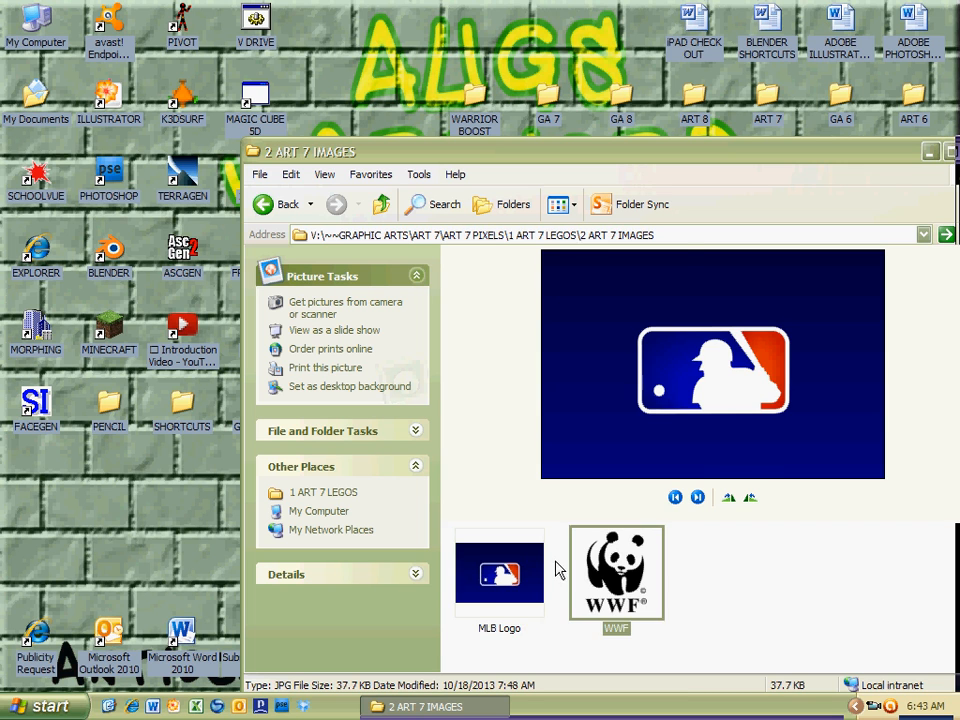
left_click(499, 573)
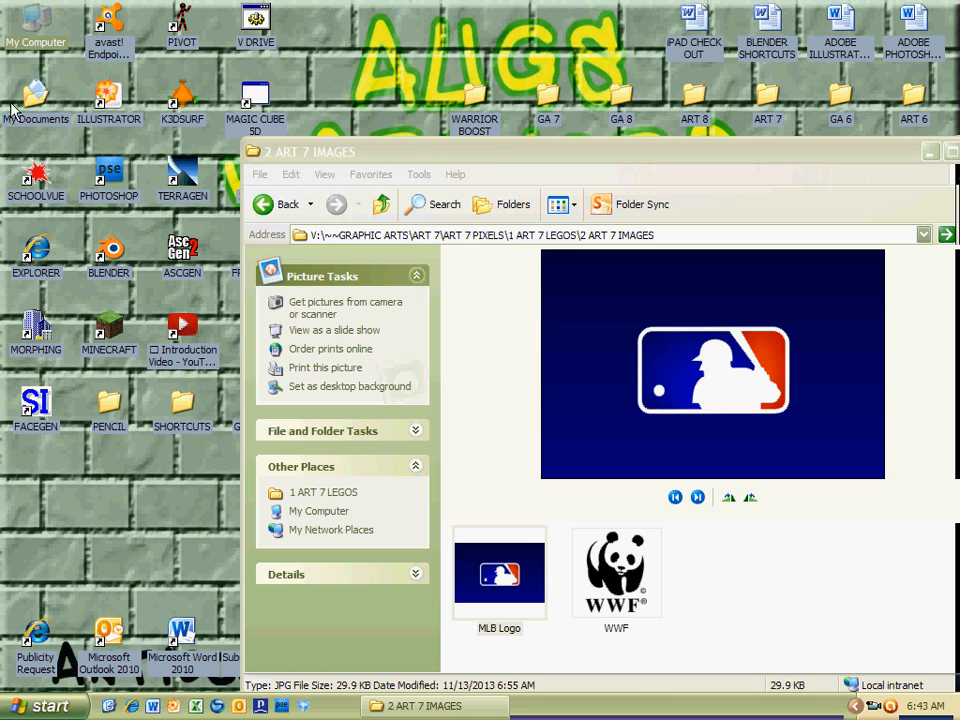
Paste MLB Logo into My Documents, then copy both pictures from 2 ART 7 IMAGES
double_click(499, 573)
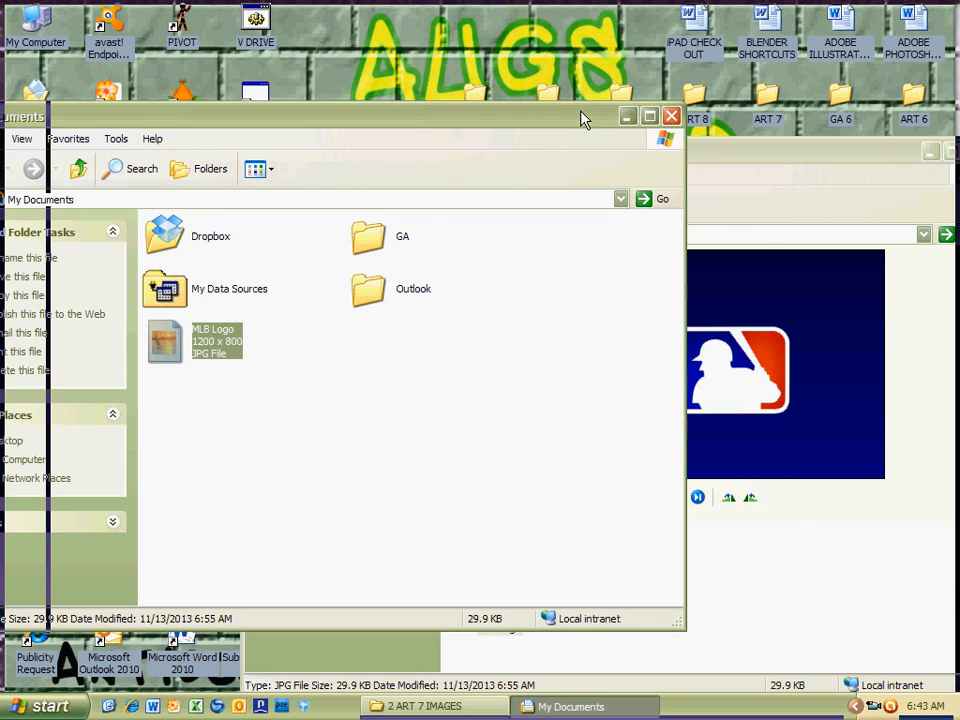
left_click(423, 706)
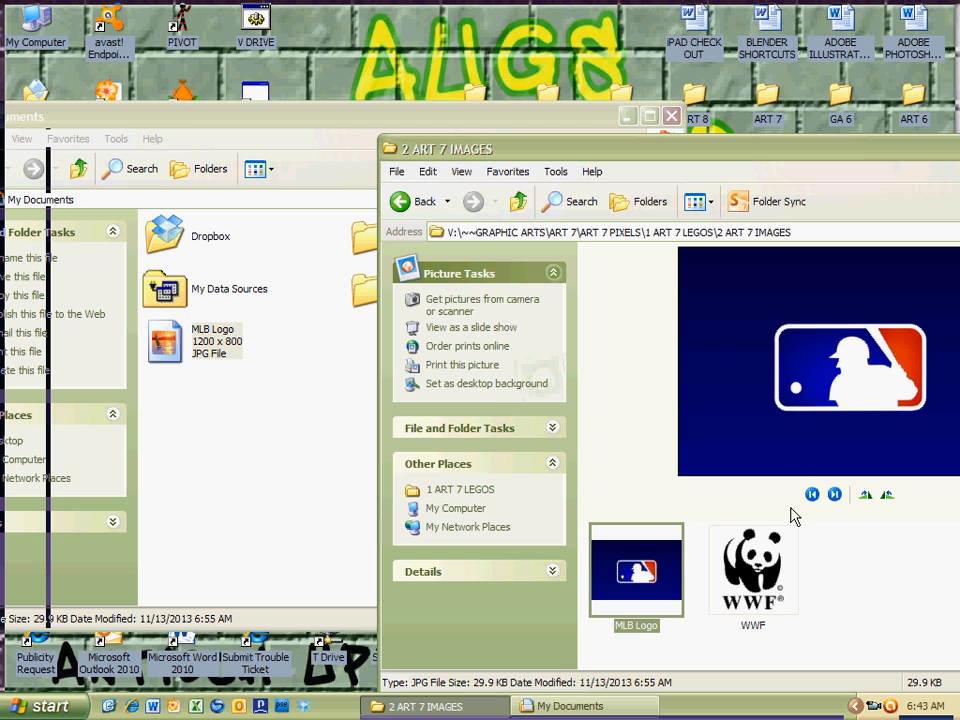
left_click(752, 570)
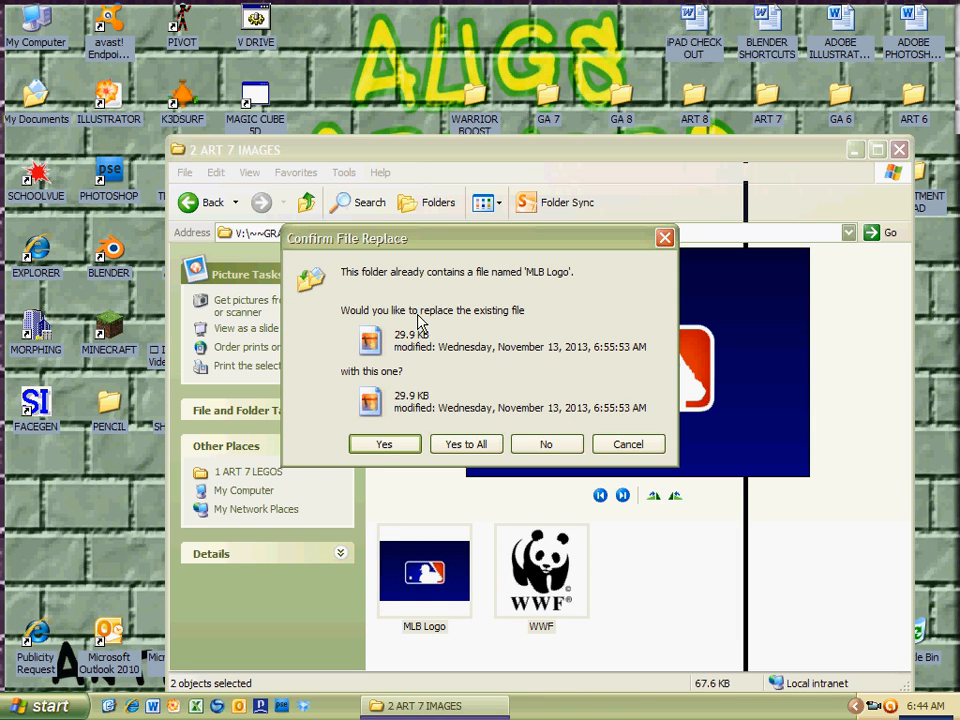
Confirm replacing MLB Logo, check My Documents, then open the T: drive
left_click(384, 444)
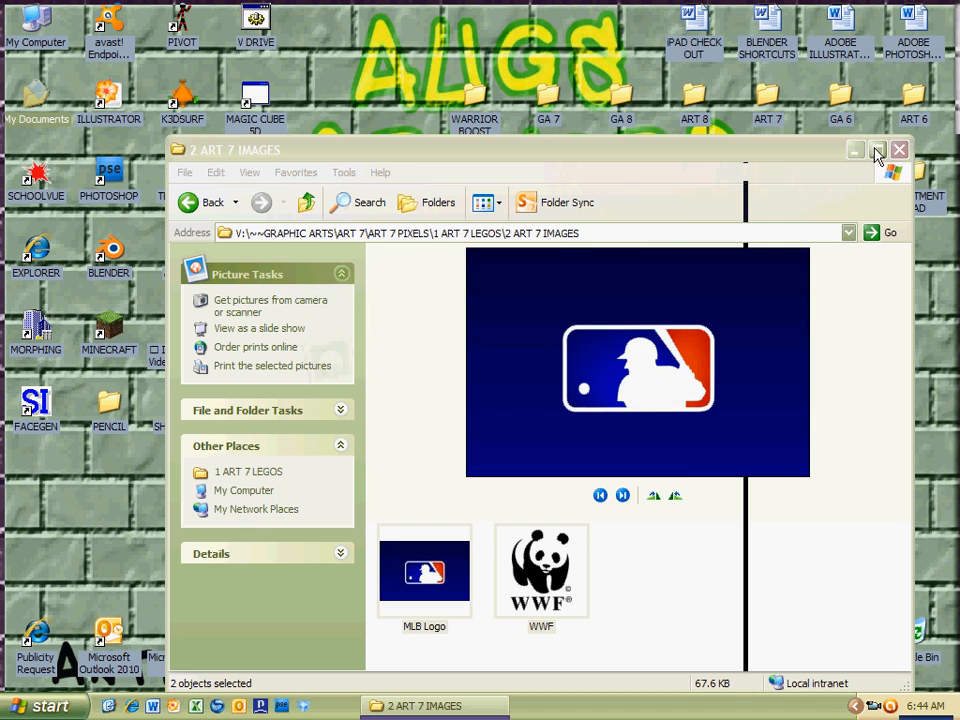
double_click(37, 95)
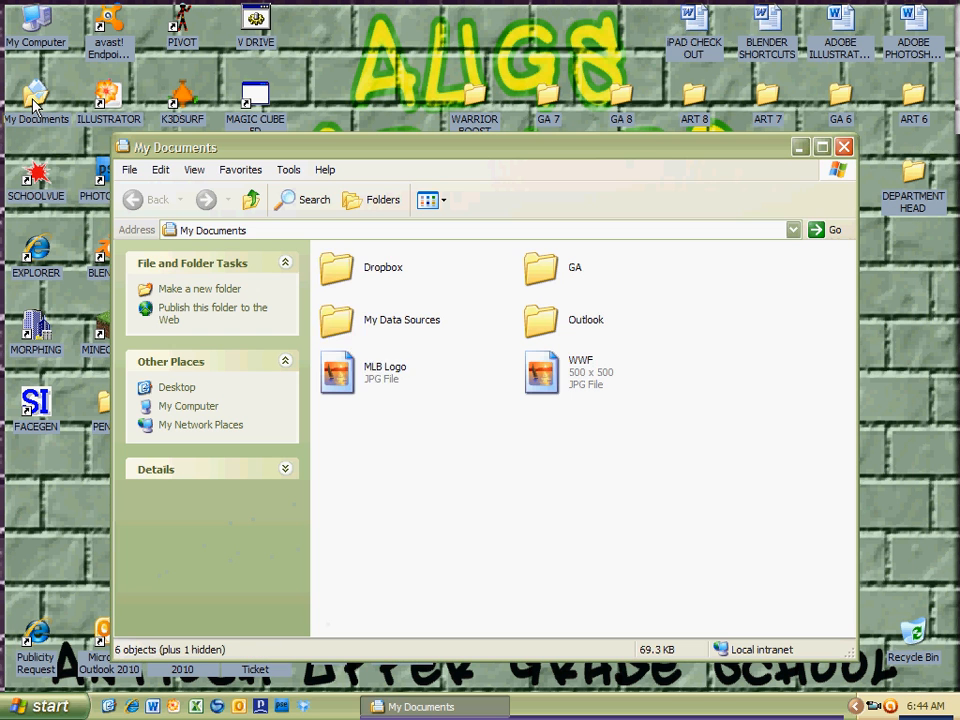
left_click(793, 230)
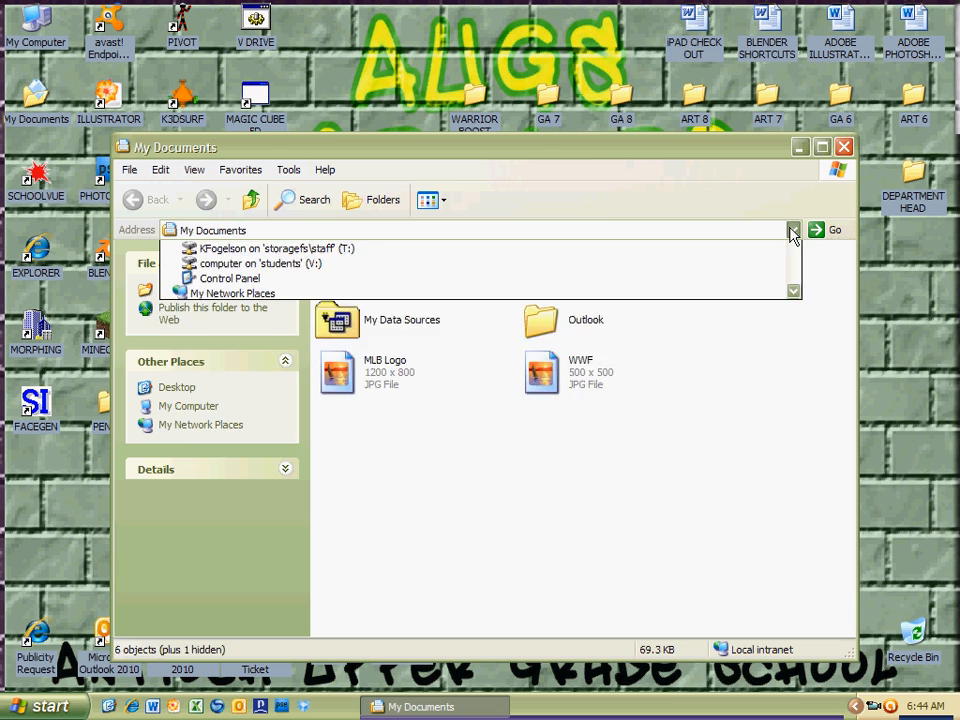
left_click(793, 230)
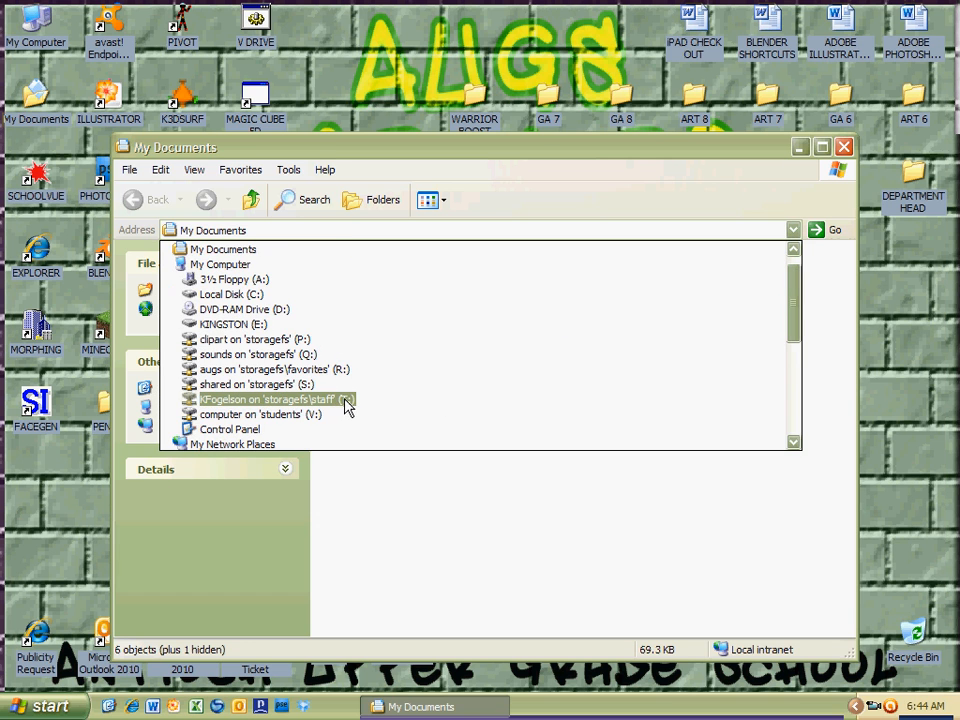
left_click(267, 399)
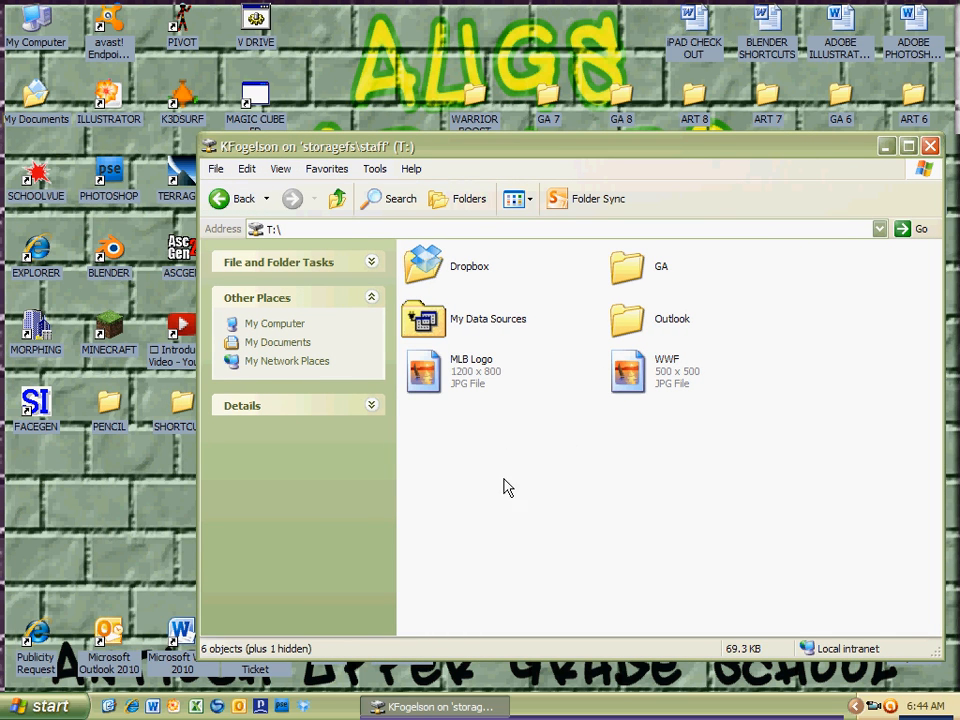
mouse_move(617, 417)
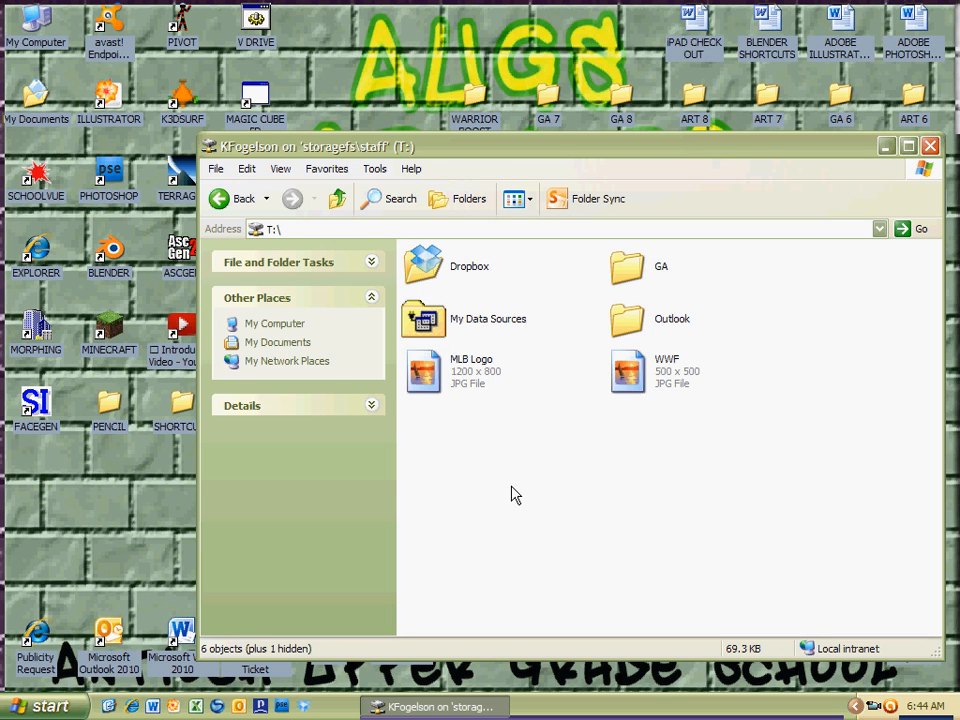
mouse_move(890, 688)
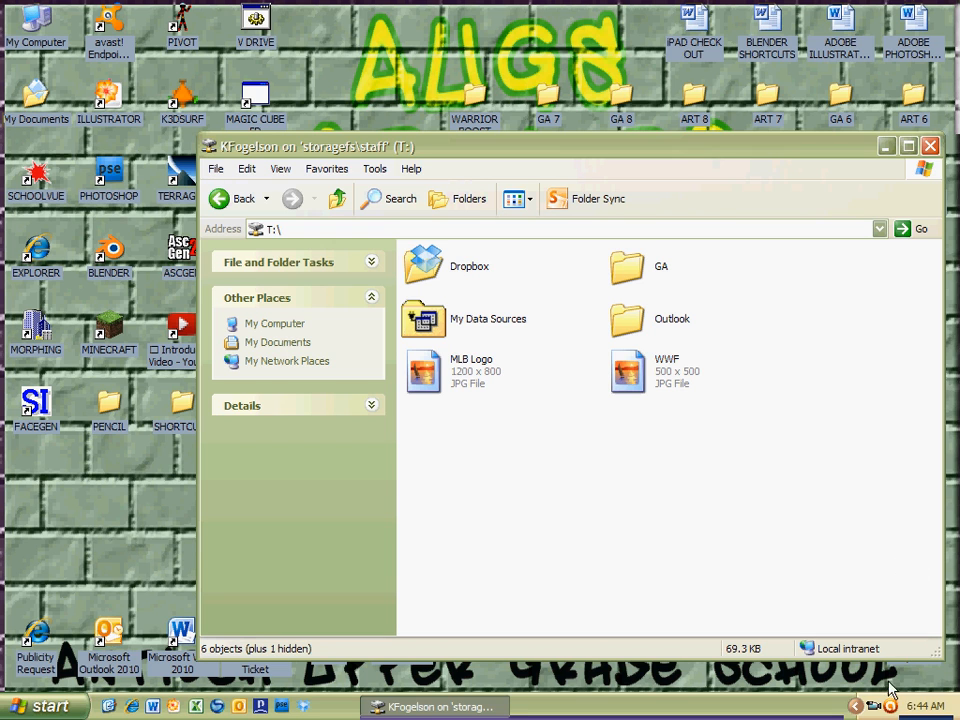